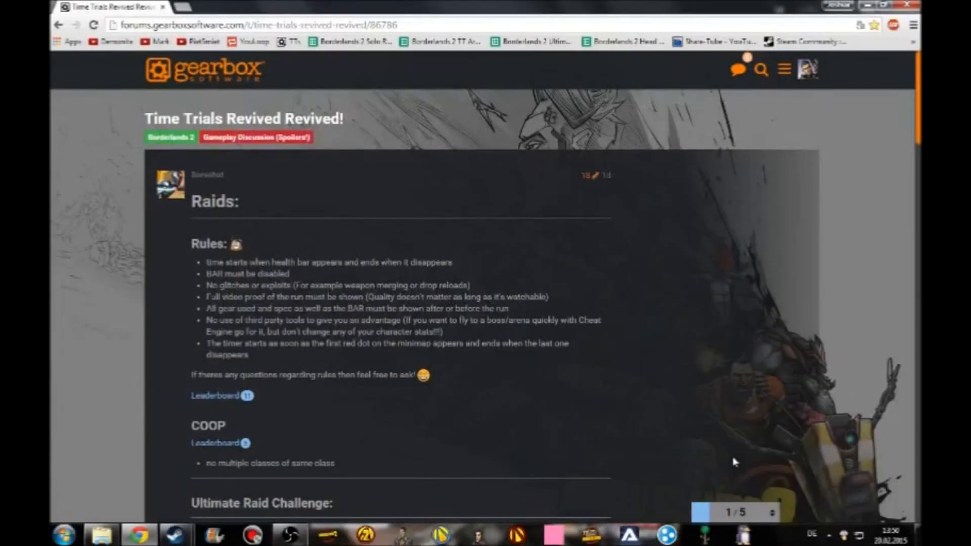
mouse_move(793, 363)
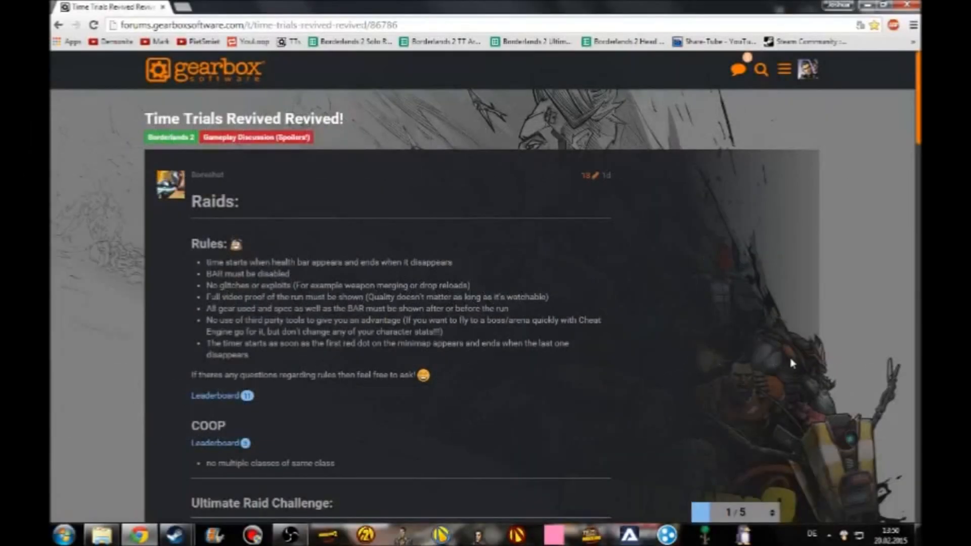
mouse_move(450, 194)
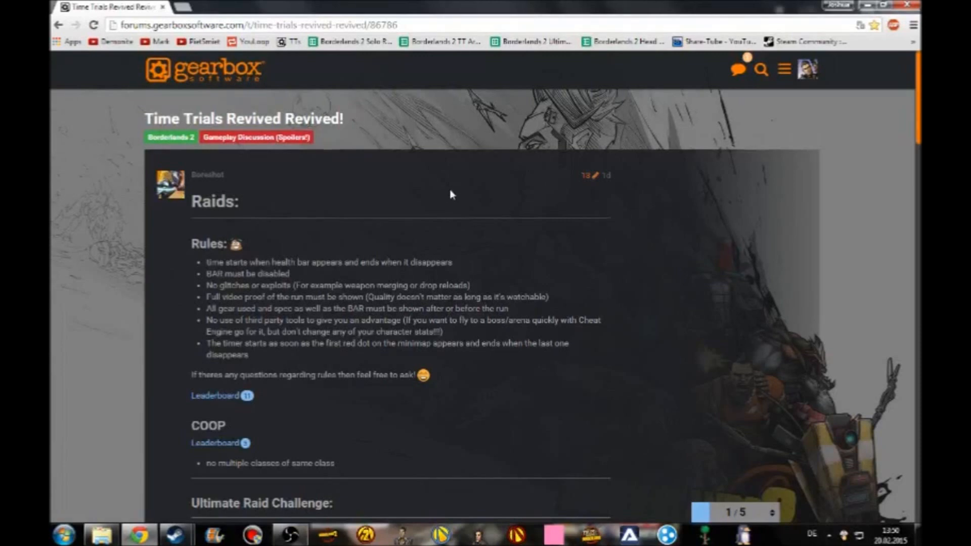
Scroll past the Raids rules and COOP section to the Ultimate Raid Challenge rules
scroll("down", 3)
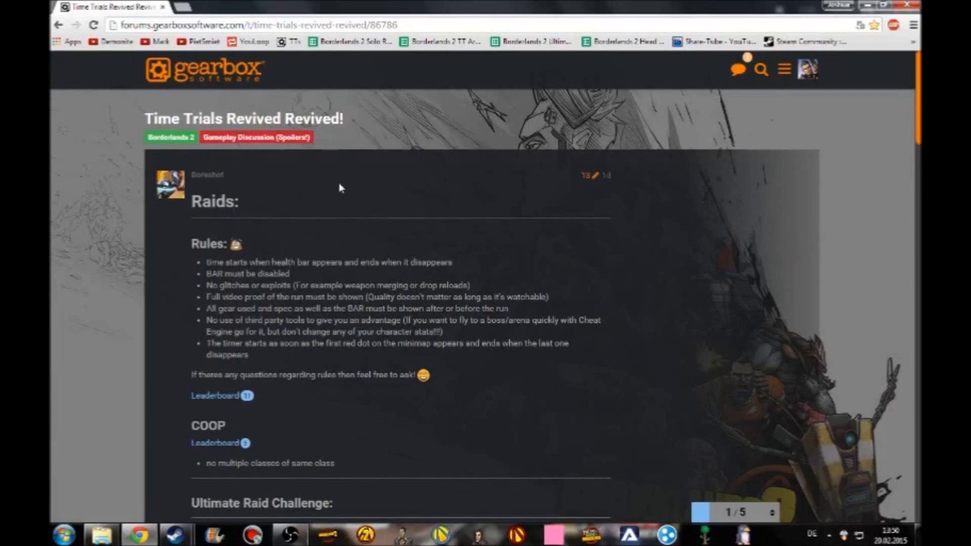
mouse_move(506, 184)
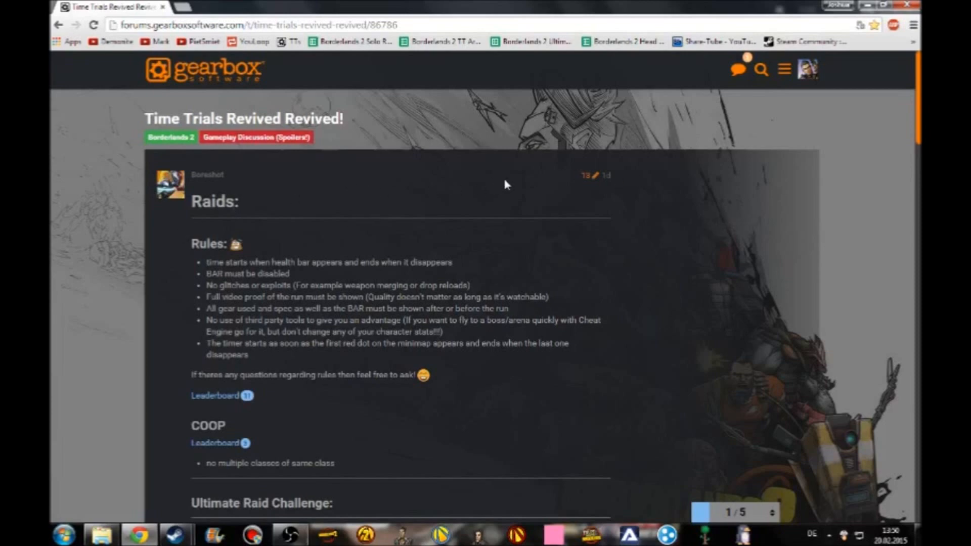
scroll("down", 3)
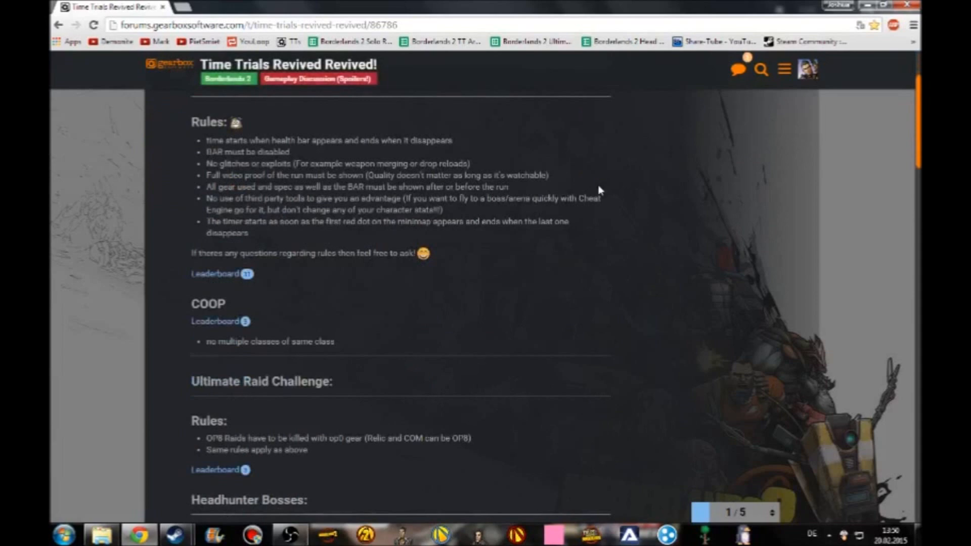
Scroll past Headhunter Bosses to the Arenas post's rules, rocket launcher rules and leaderboards
scroll("down", 3)
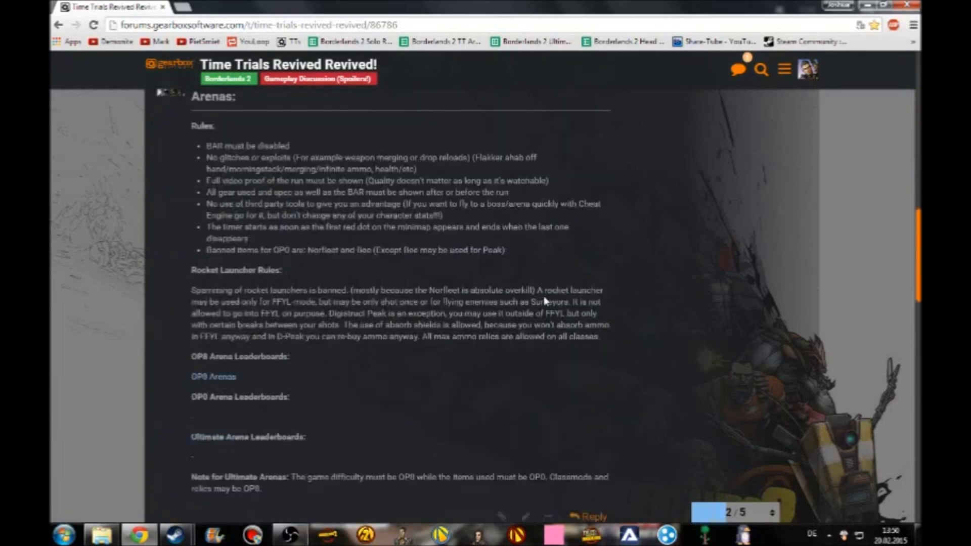
scroll("down", 3)
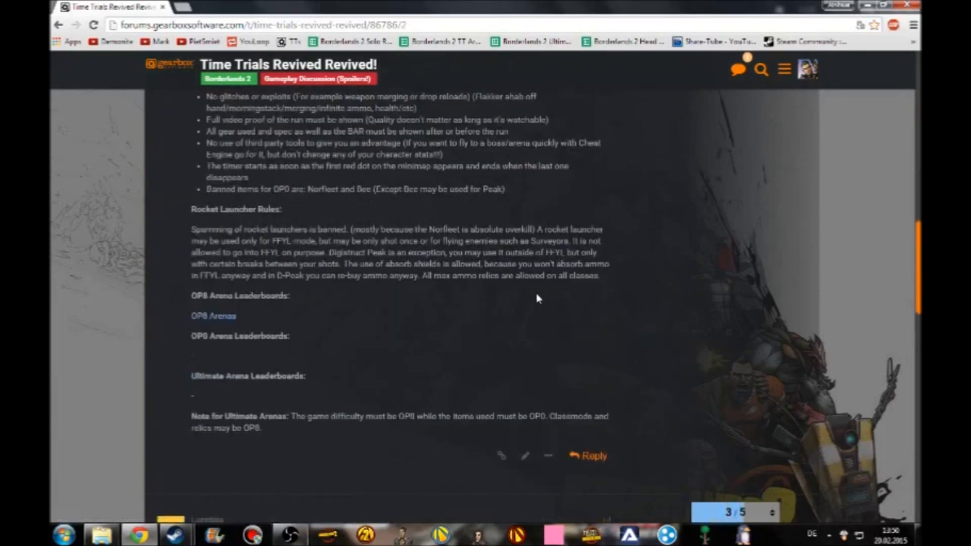
scroll("down", 3)
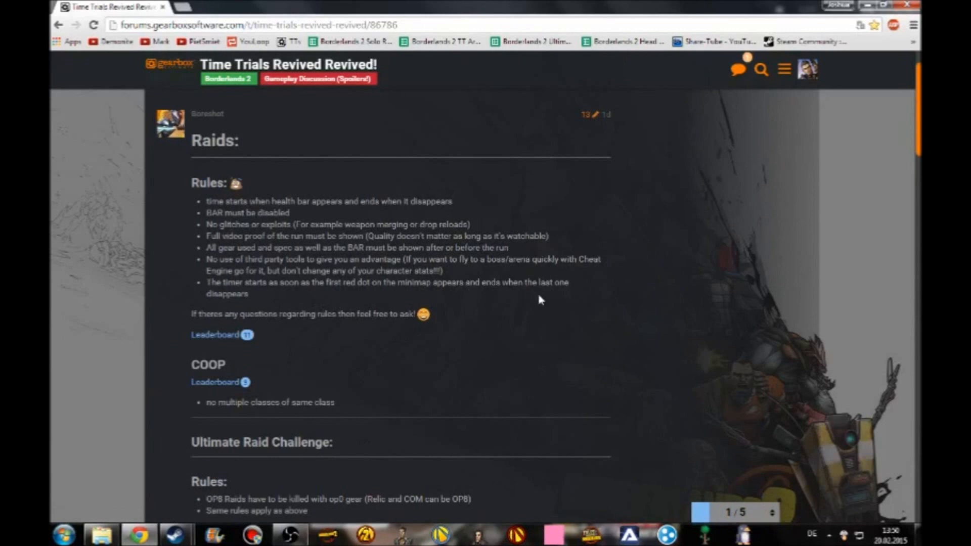
scroll("down", 3)
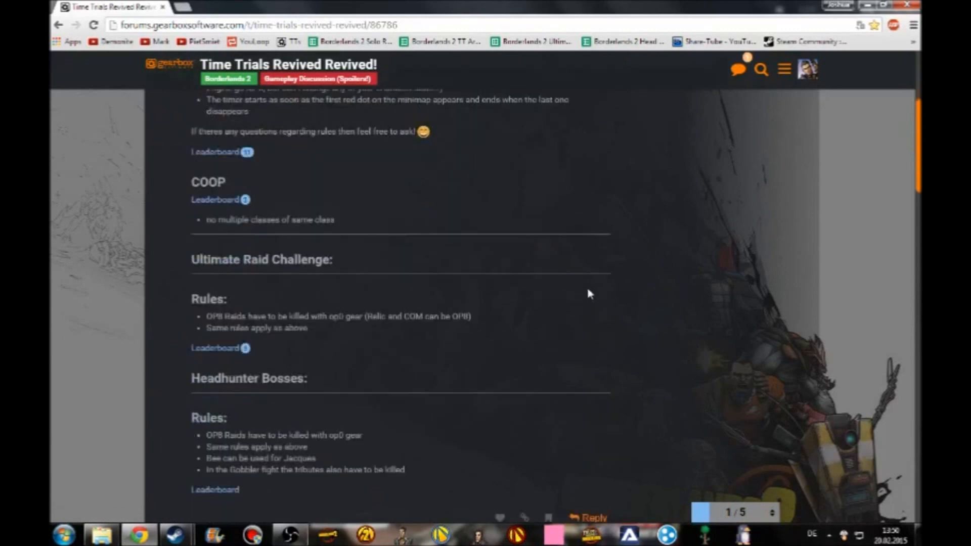
scroll("down", 3)
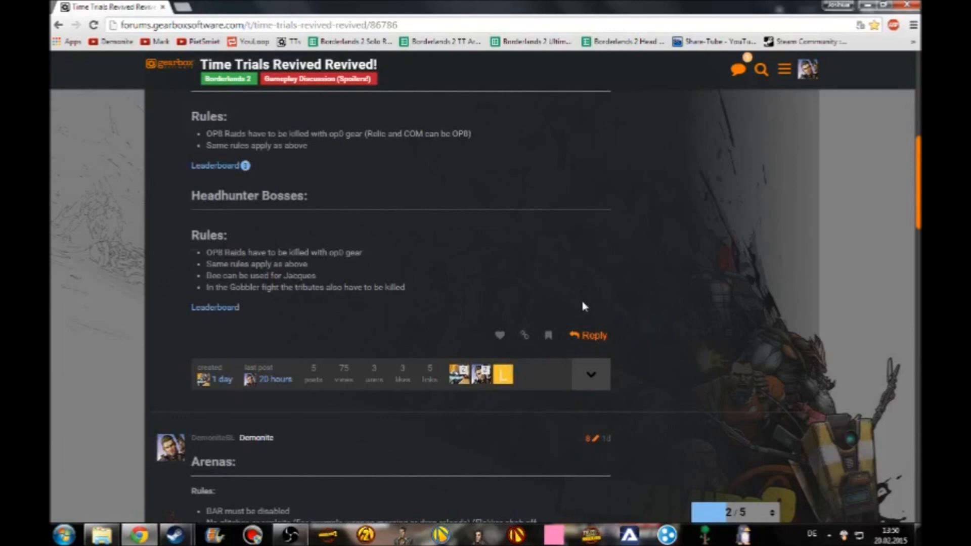
scroll("down", 3)
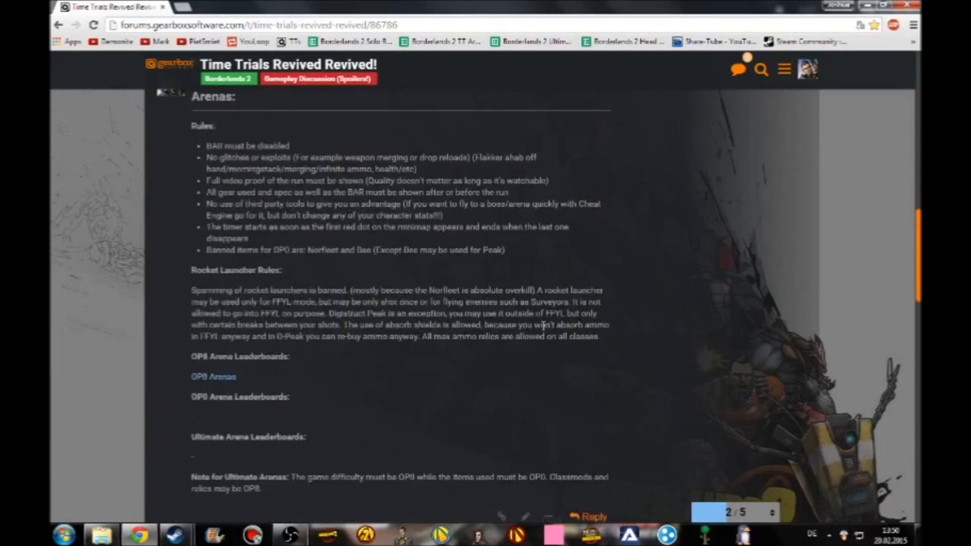
Scroll through the Arenas leaderboard headings to the Note for Ultimate Arenas
scroll("down", 3)
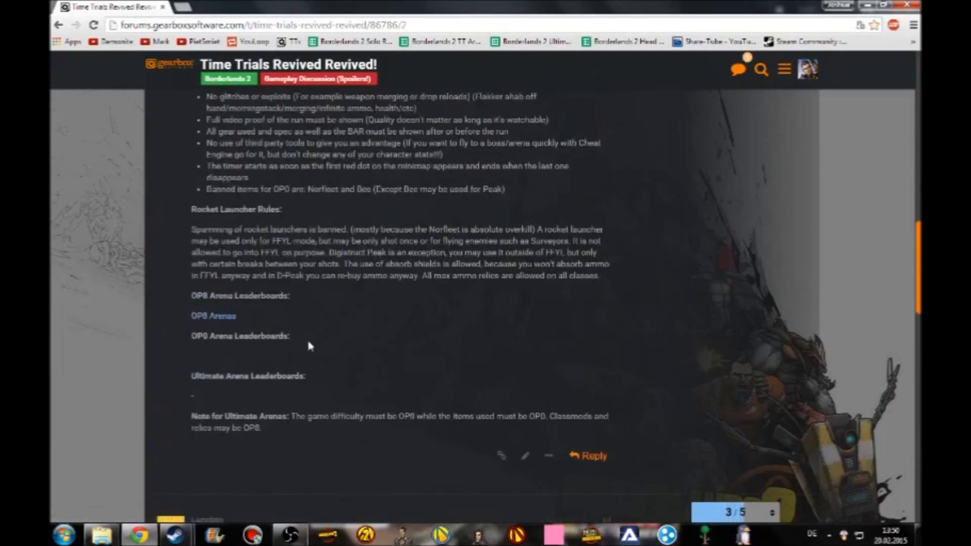
mouse_move(297, 316)
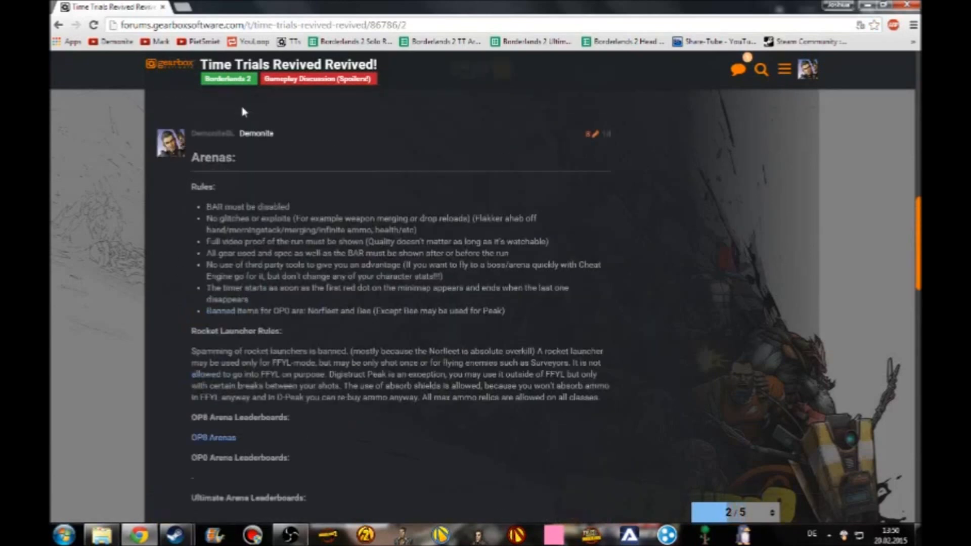
scroll("down", 3)
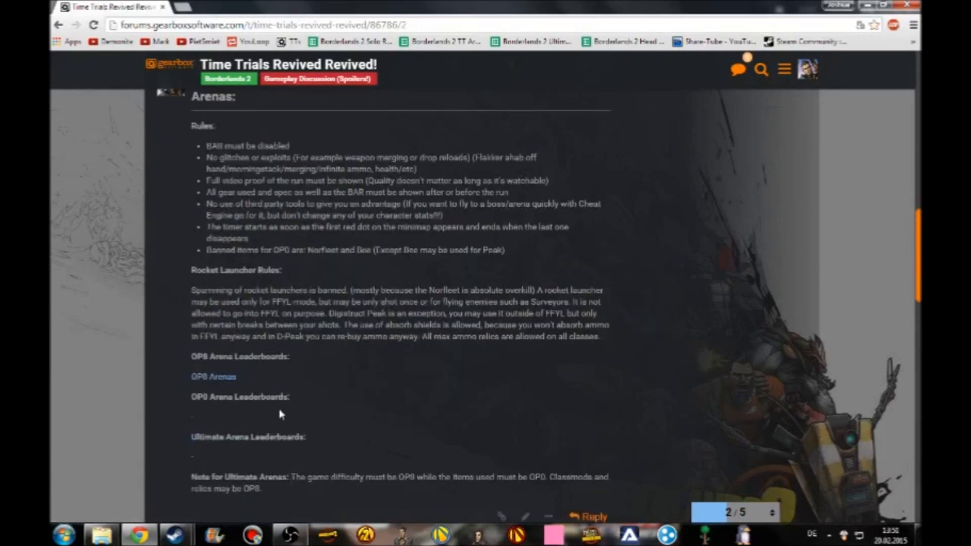
mouse_move(224, 457)
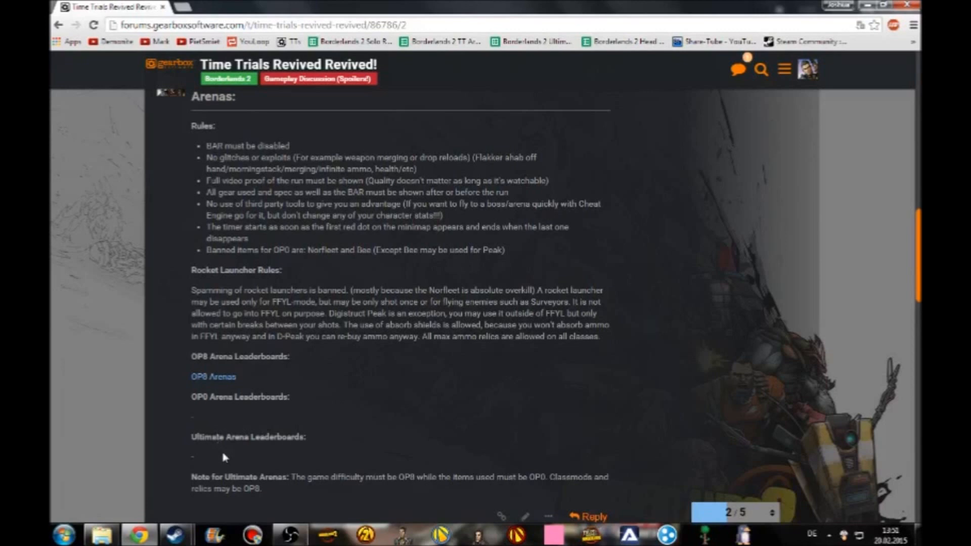
mouse_move(310, 447)
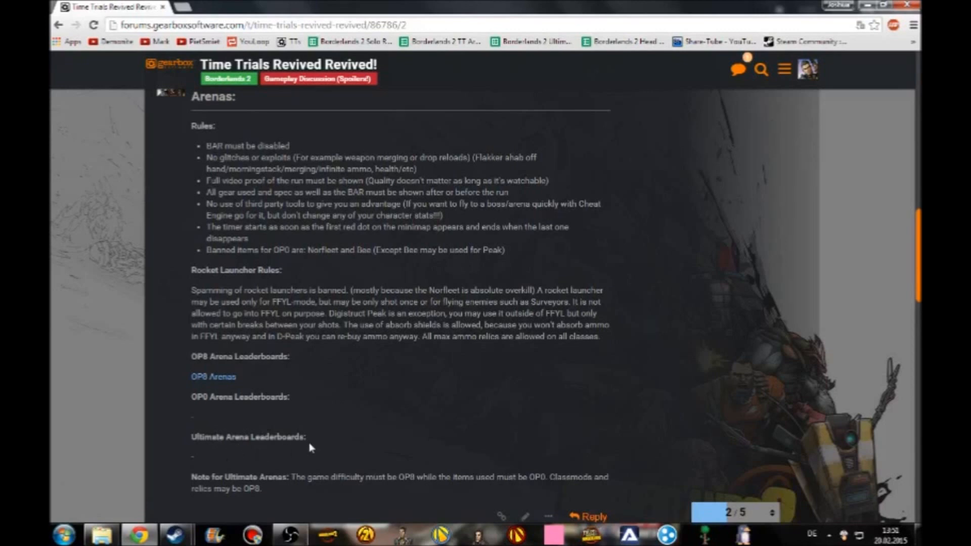
mouse_move(311, 445)
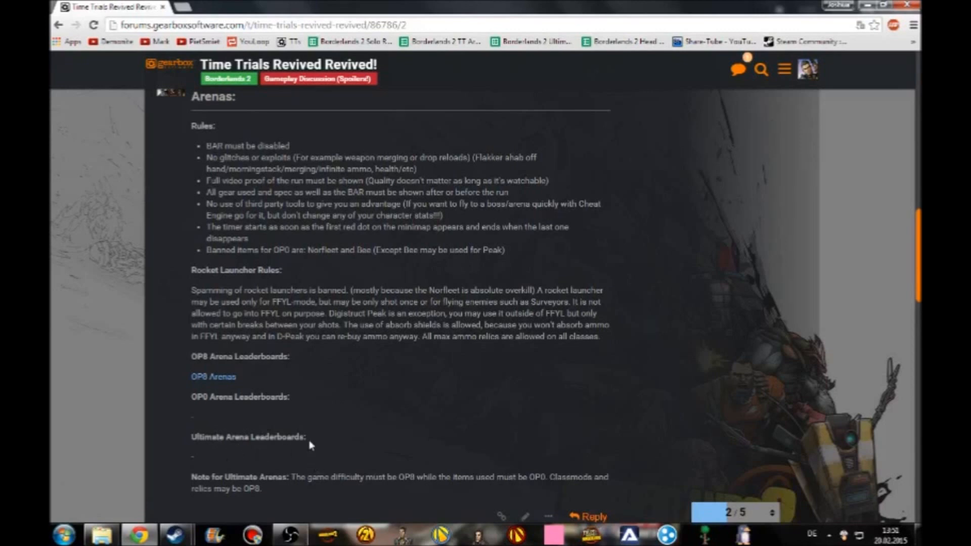
mouse_move(308, 446)
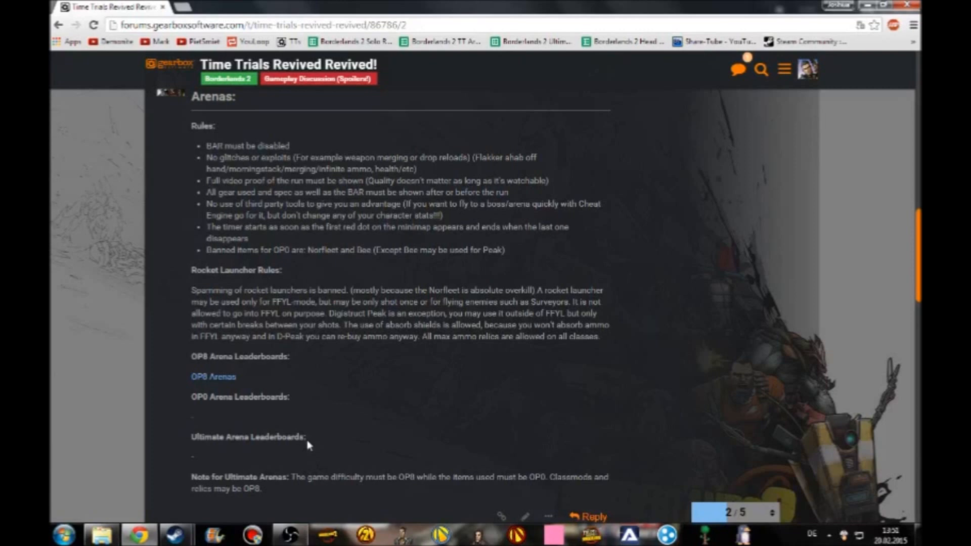
scroll("down", 3)
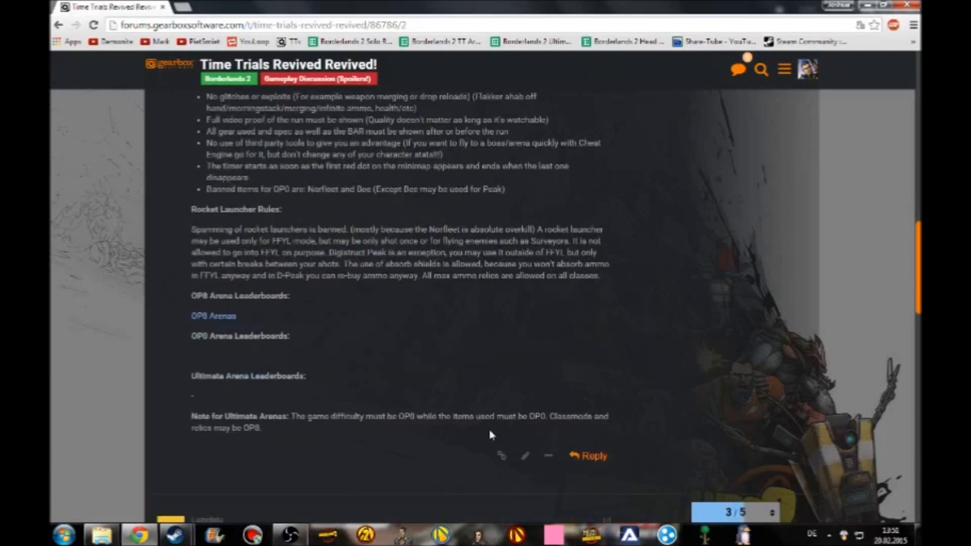
scroll("down", 3)
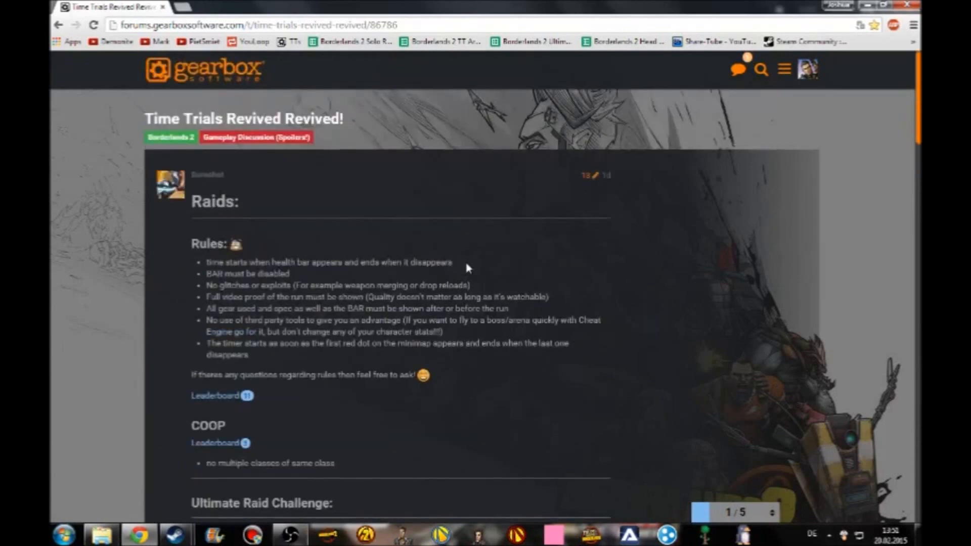
mouse_move(470, 240)
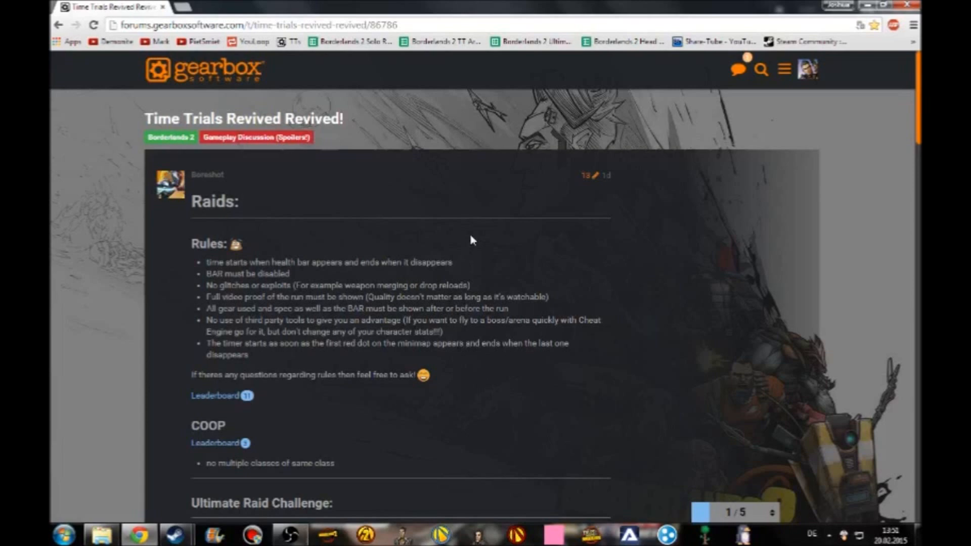
mouse_move(545, 283)
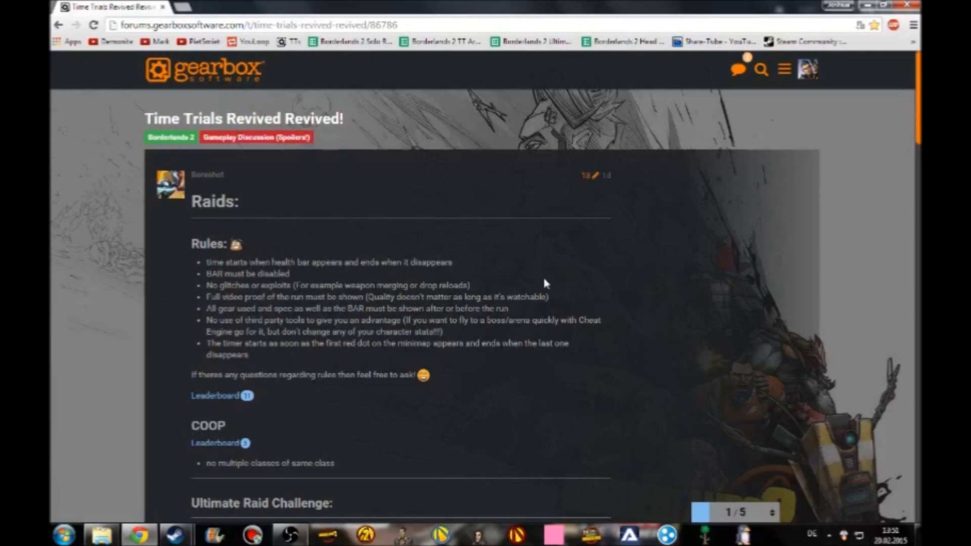
mouse_move(537, 280)
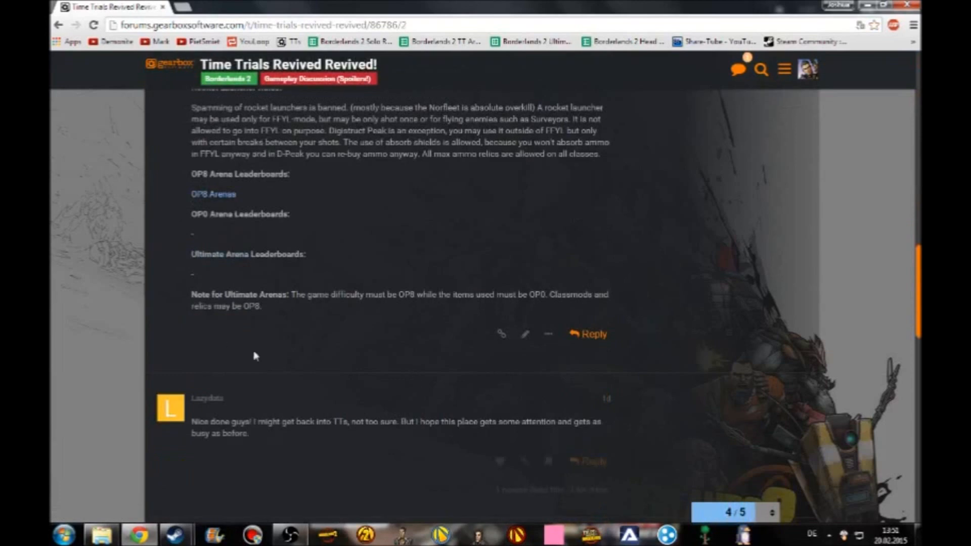
left_click(737, 512)
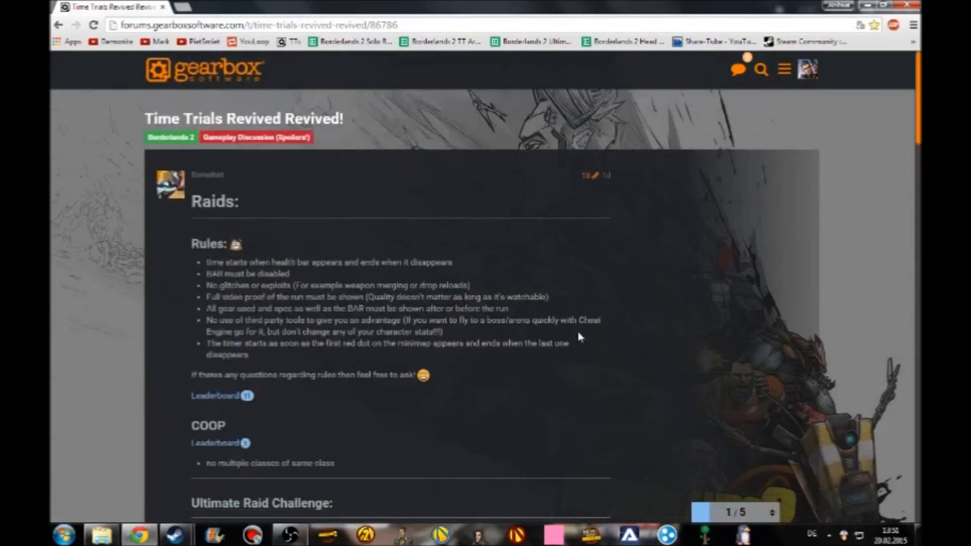
mouse_move(581, 354)
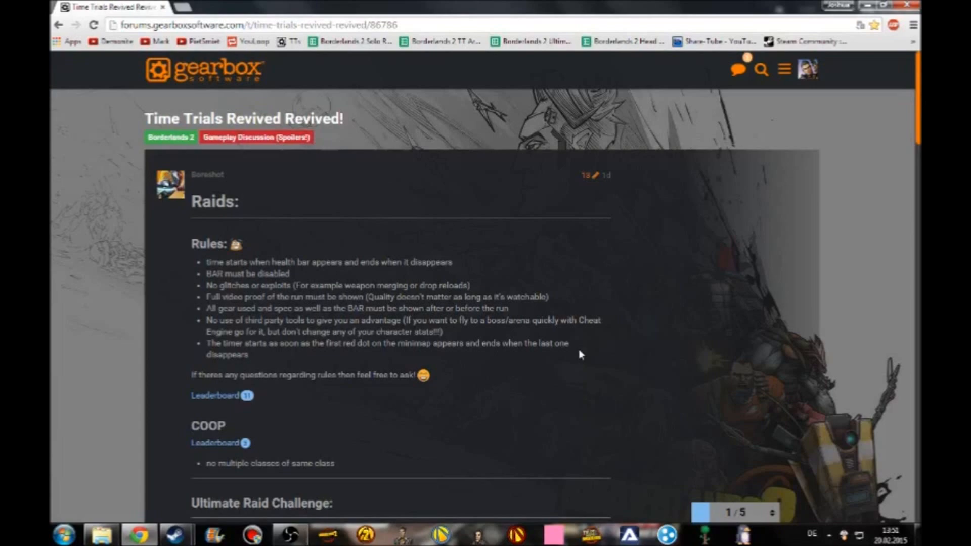